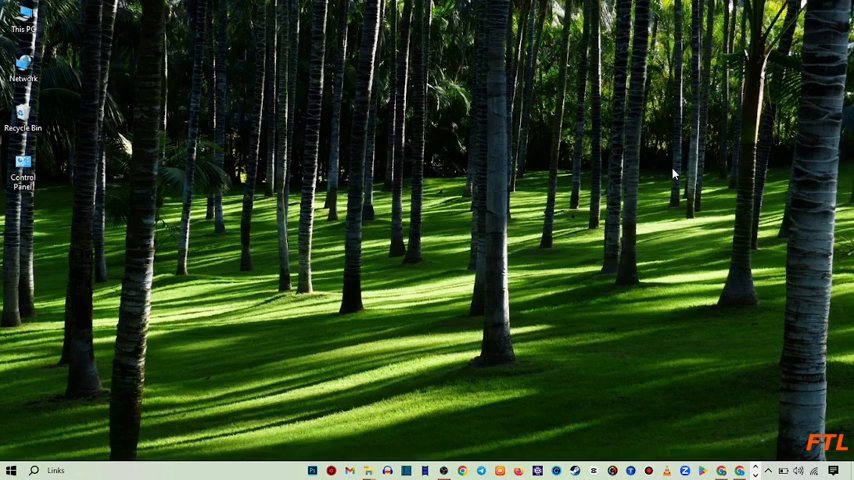
pyautogui.moveTo(330, 348)
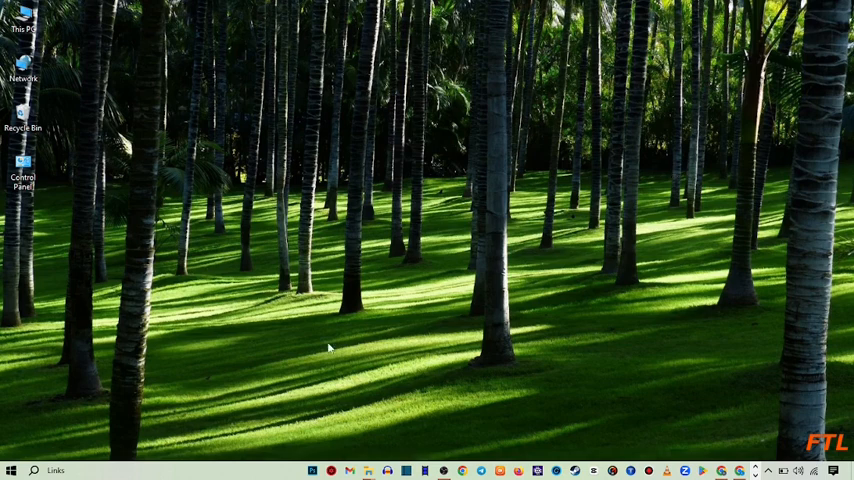
# - Launch Windows Settings from the Start menu's gear icon
pyautogui.click(10, 470)
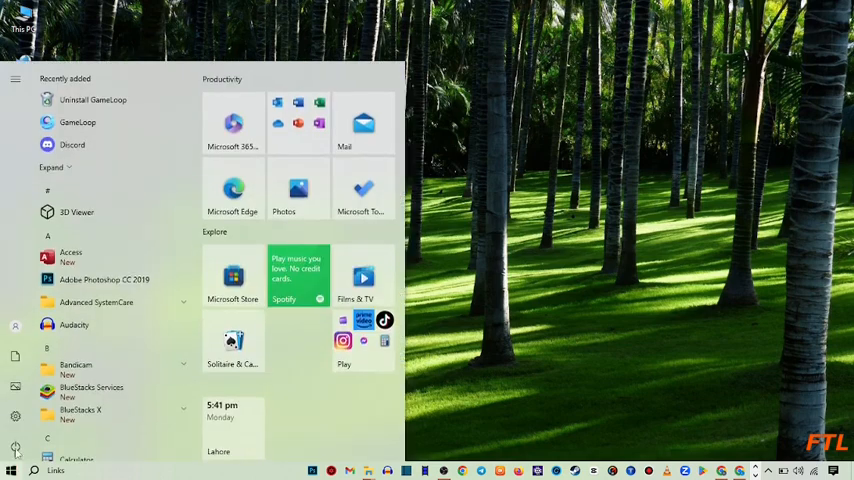
pyautogui.click(14, 80)
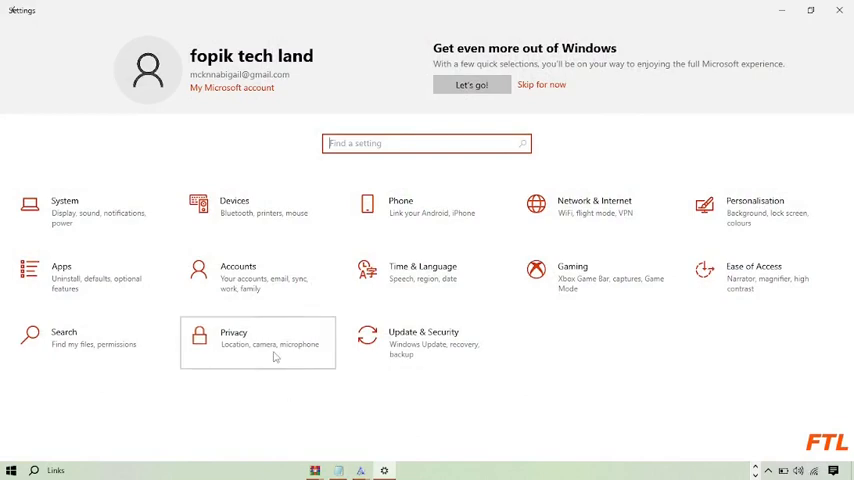
# - Review the Privacy > Camera page, confirming camera access is On, then close Settings
pyautogui.click(234, 338)
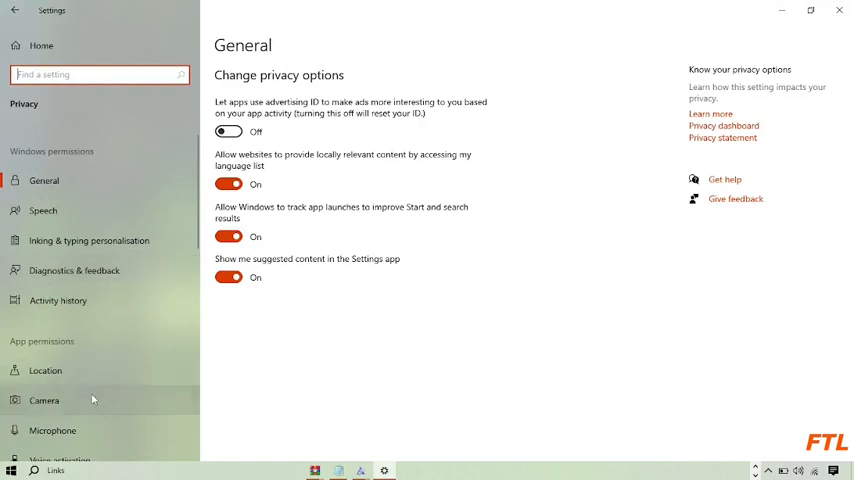
pyautogui.click(44, 400)
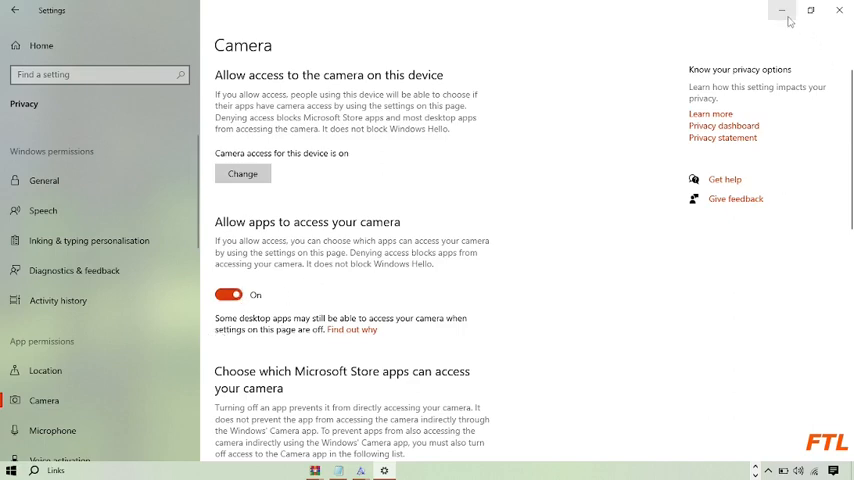
pyautogui.click(840, 10)
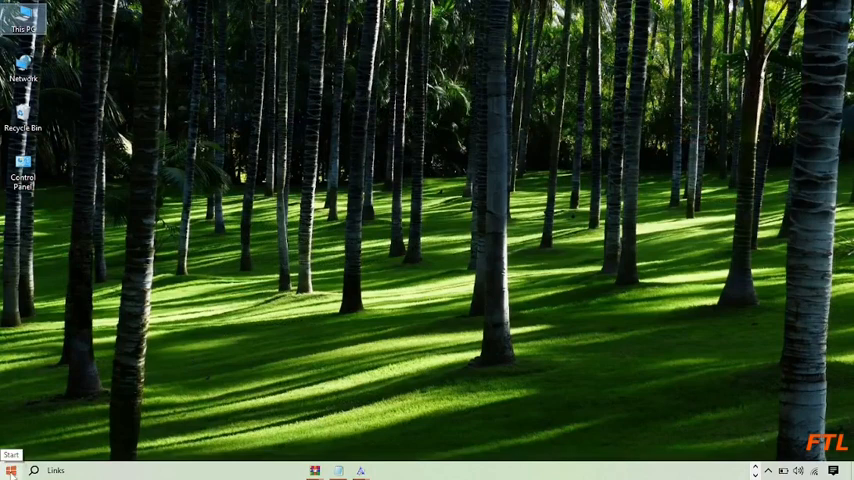
# - Bring up the Start button's power-user menu listing Device Manager
pyautogui.rightClick(10, 470)
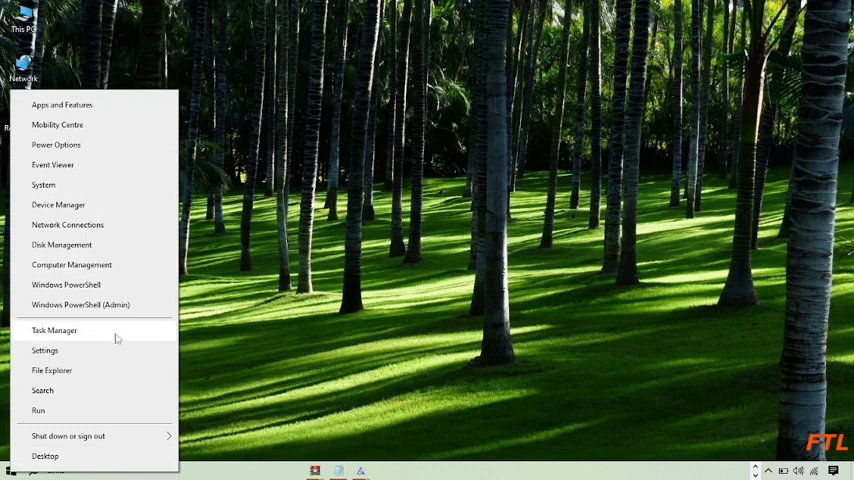
pyautogui.moveTo(100, 204)
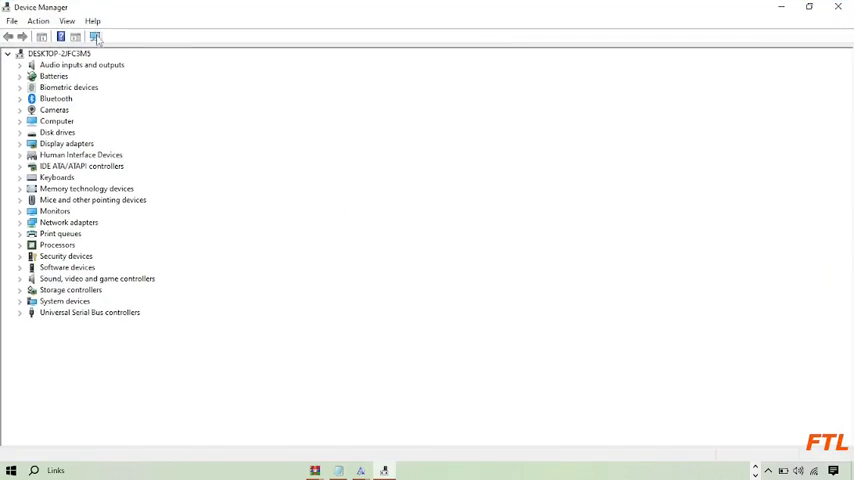
pyautogui.moveTo(94, 36)
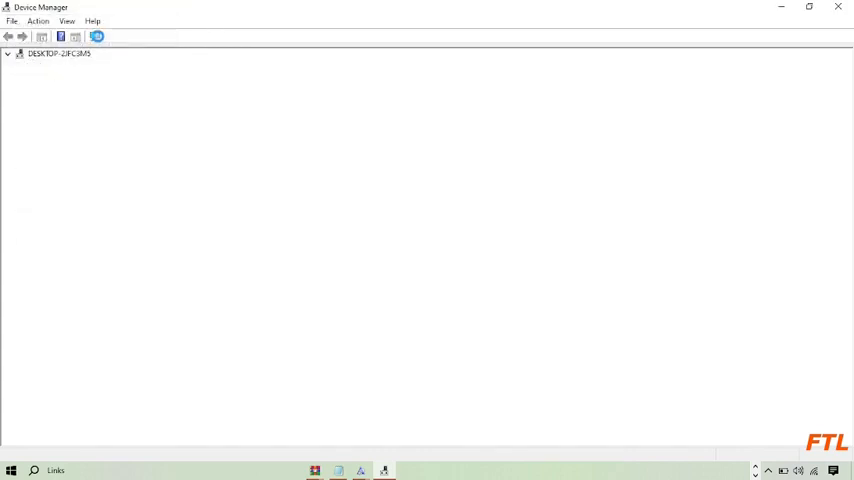
# - Expand the computer node and the Cameras category to show TOSHIBA Web Camera - HD
pyautogui.click(96, 36)
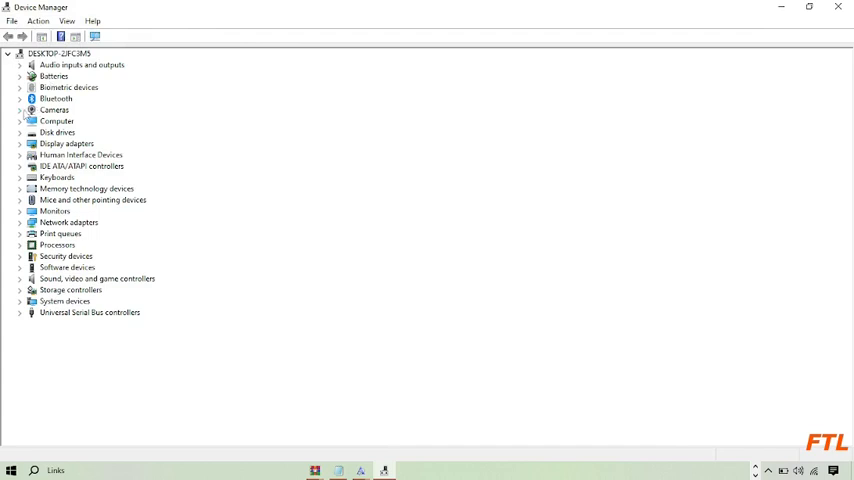
pyautogui.click(20, 110)
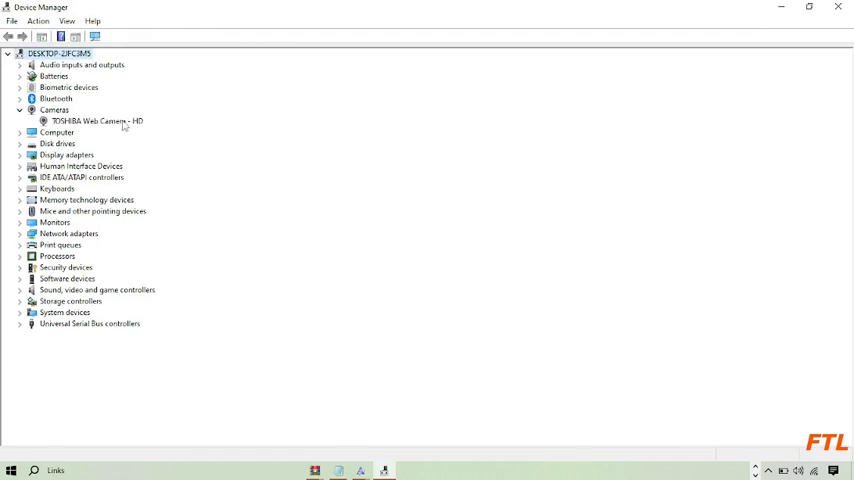
# - Run an automatic driver search for the TOSHIBA Web Camera - HD from its Driver properties
pyautogui.doubleClick(96, 120)
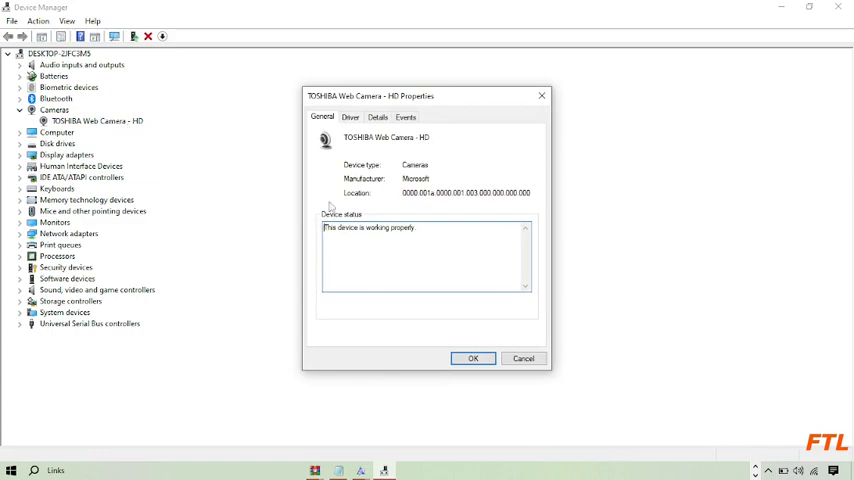
pyautogui.moveTo(518, 176)
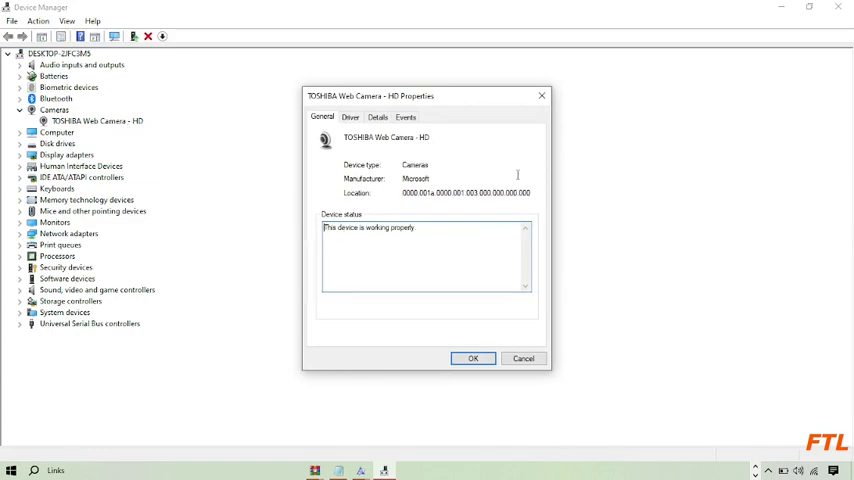
pyautogui.moveTo(372, 178)
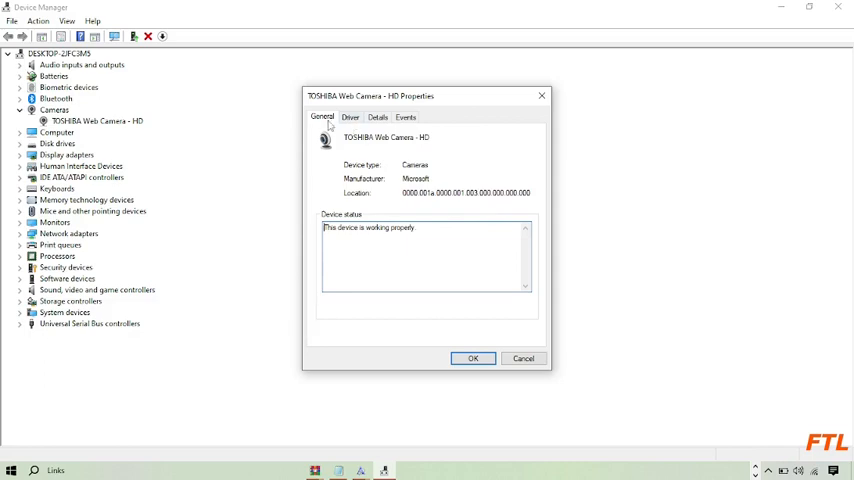
pyautogui.click(350, 116)
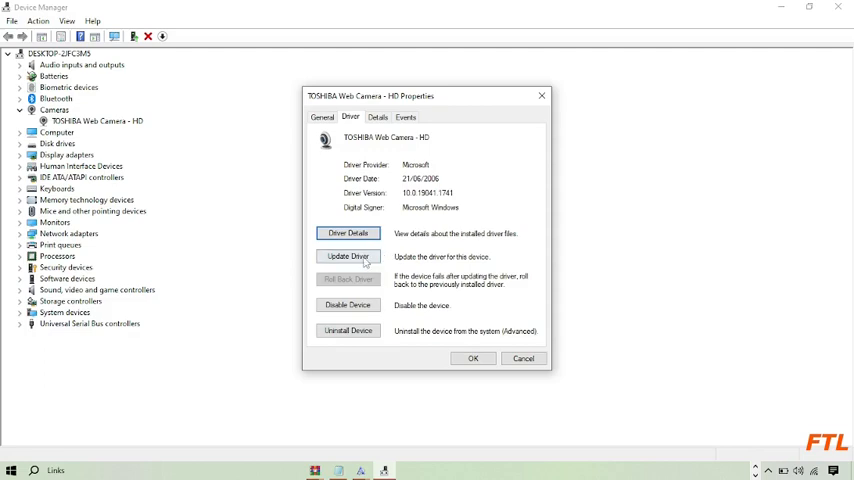
pyautogui.click(348, 256)
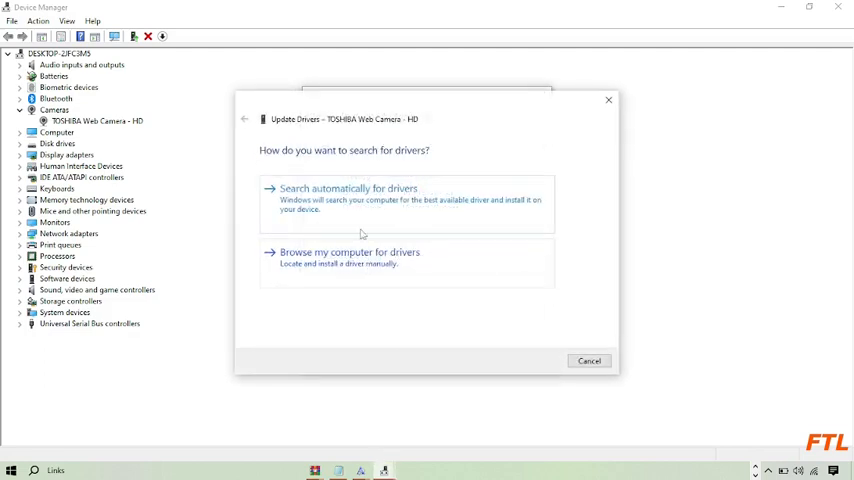
pyautogui.click(348, 188)
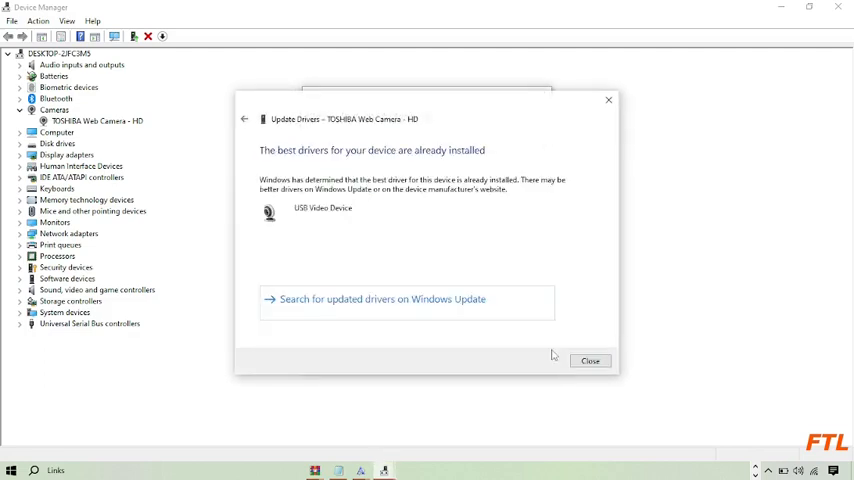
# - Dismiss the update wizard, the webcam properties and Device Manager, returning to the desktop
pyautogui.click(590, 360)
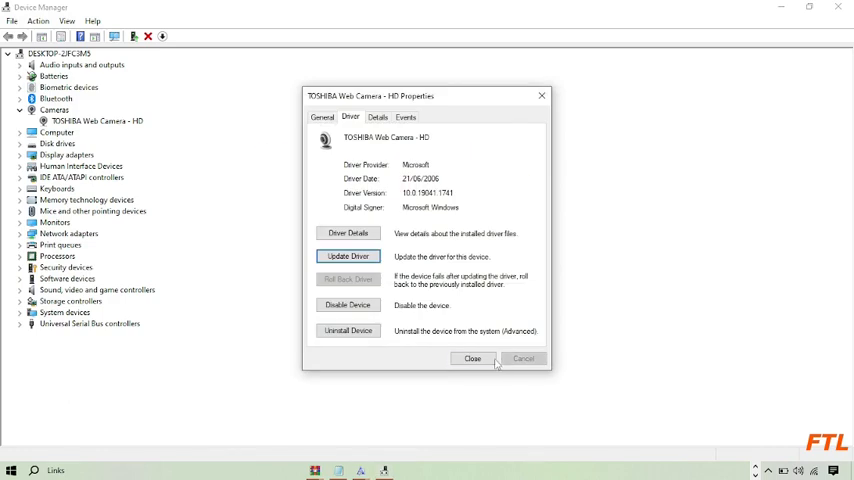
pyautogui.click(472, 358)
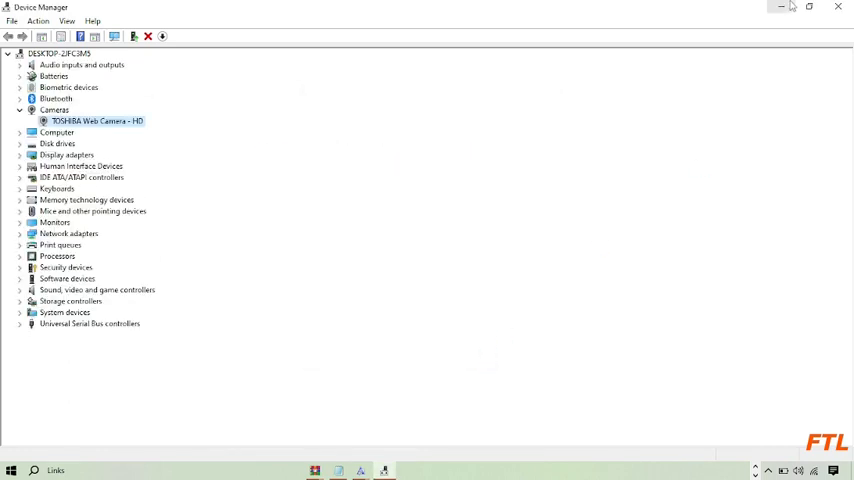
pyautogui.click(838, 8)
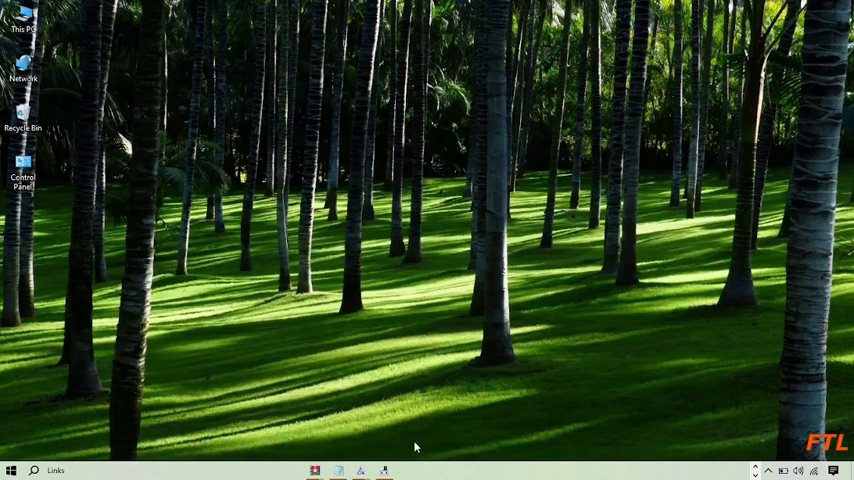